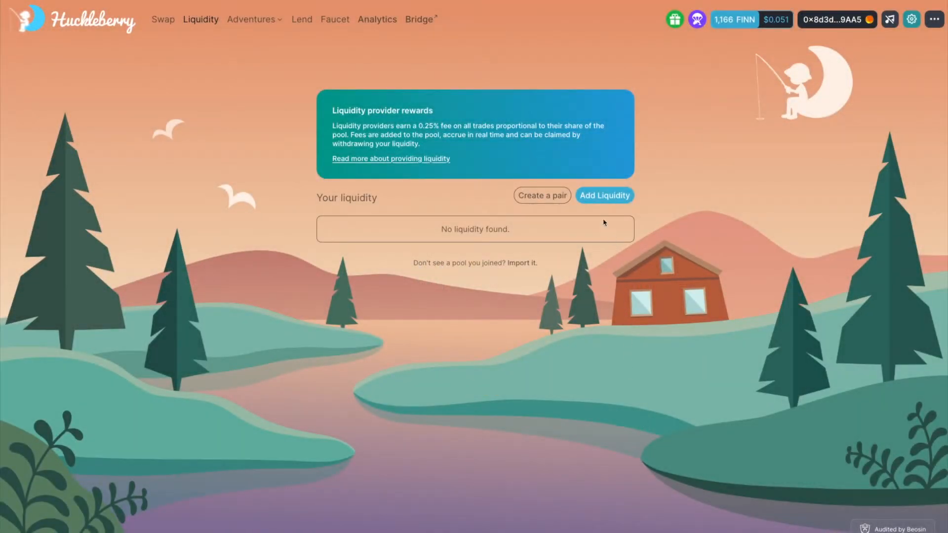
# Step: Open Add Liquidity with MOVR as the first token, then close the second-token list
pyautogui.click(603, 195)
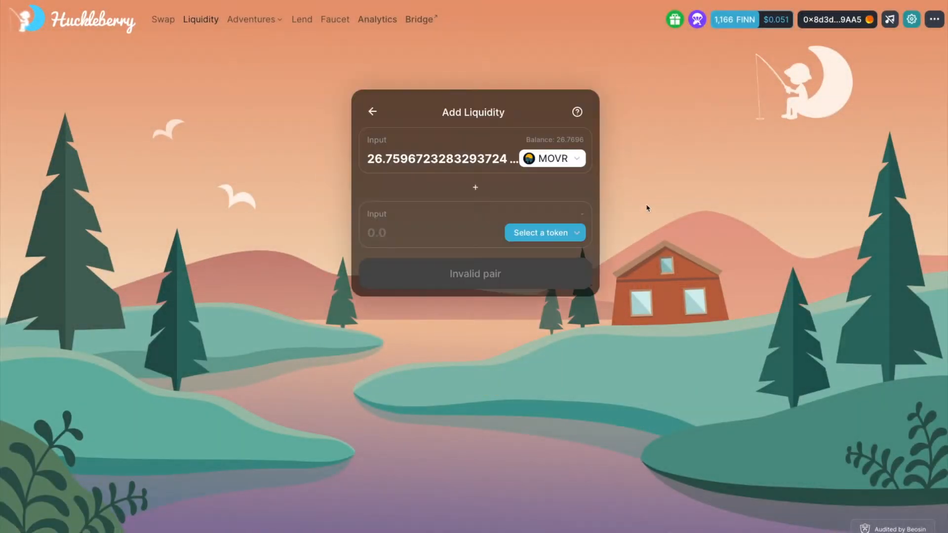
pyautogui.click(543, 232)
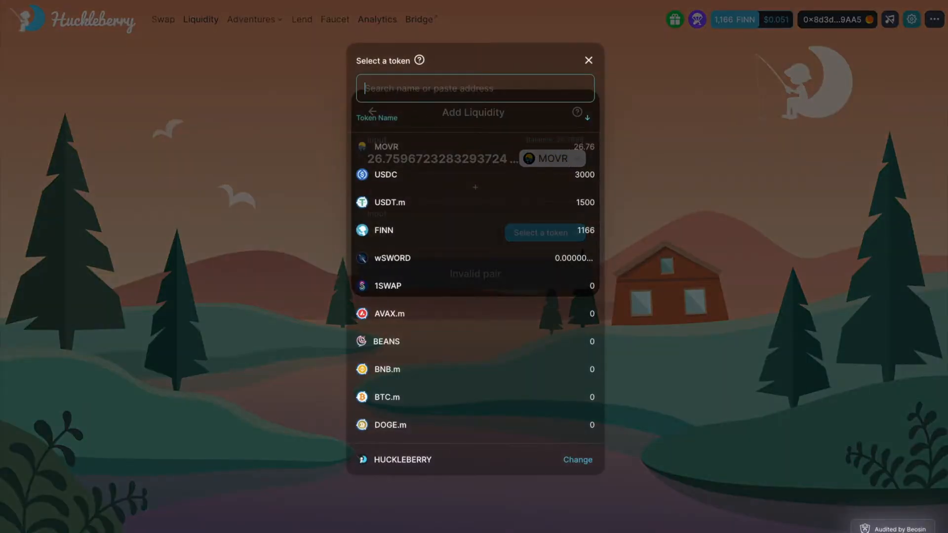
pyautogui.click(587, 59)
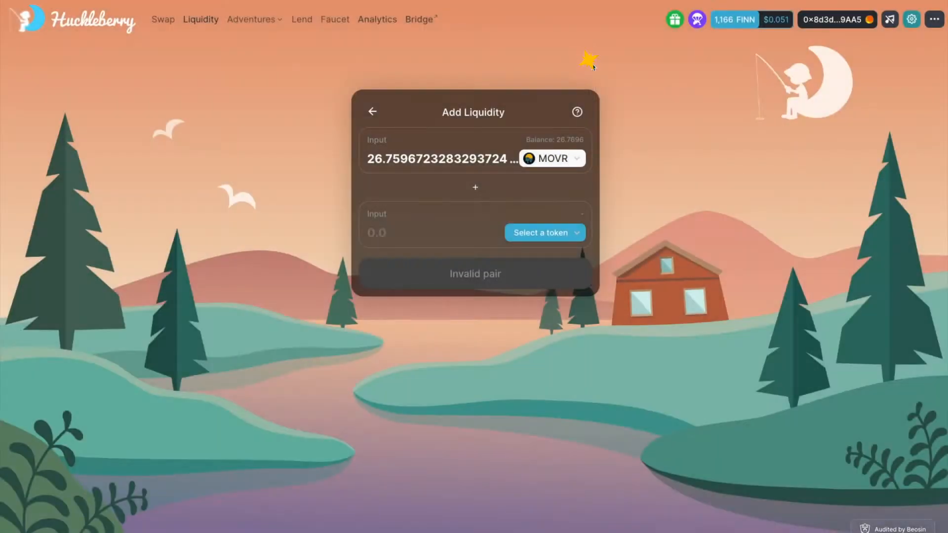
# Step: Pair FINN with MOVR at 0.992664 MOVR and 1166.04 FINN, then review the supply summary
pyautogui.click(543, 232)
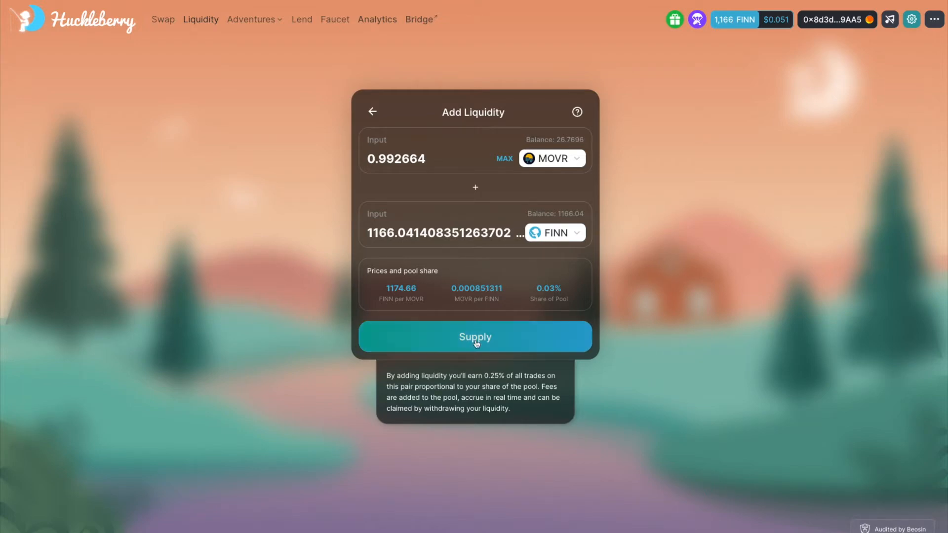
pyautogui.click(475, 336)
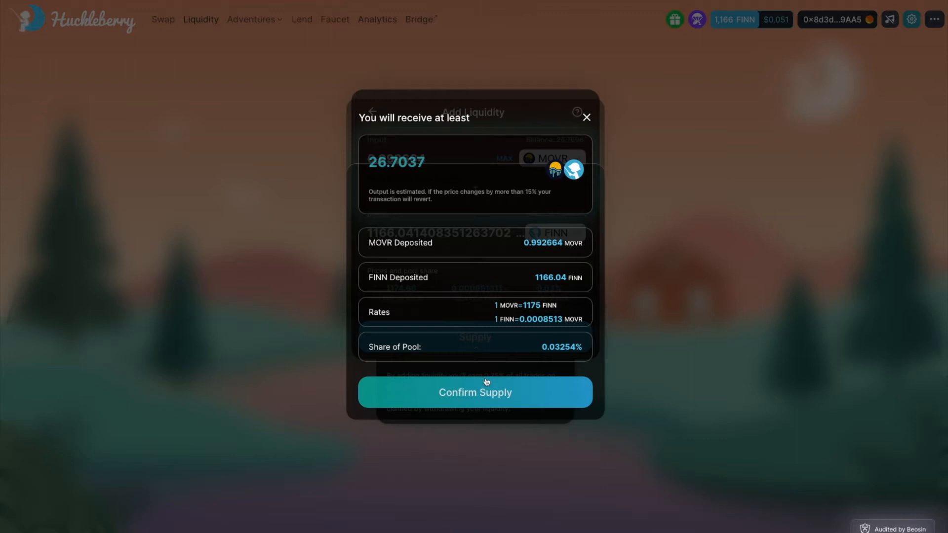
# Step: Confirm the MOVR/FINN supply in MetaMask for a 26.6 pool-token position
pyautogui.click(474, 391)
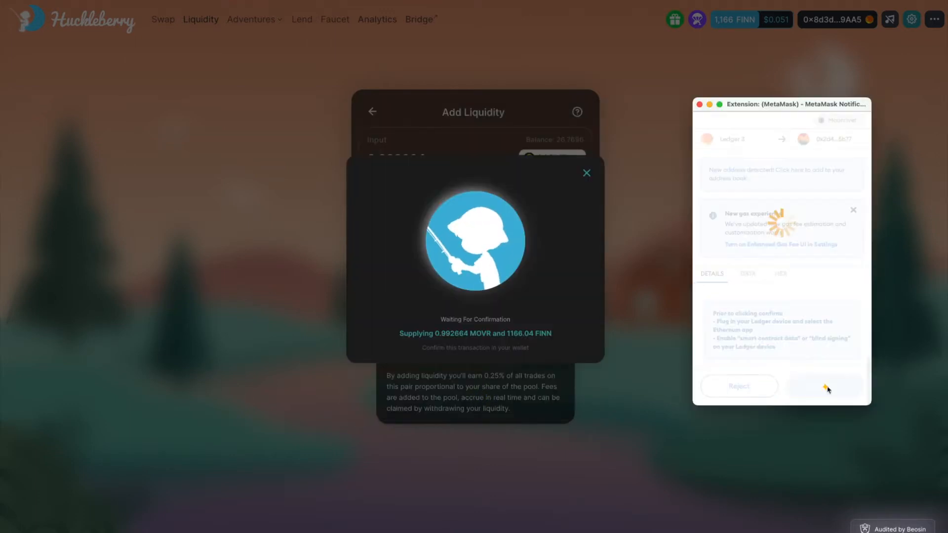
pyautogui.click(824, 386)
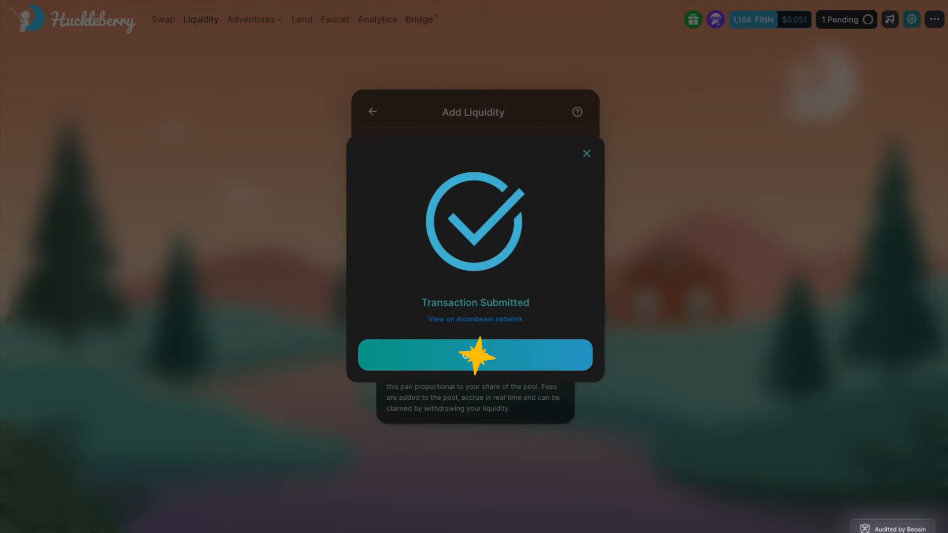
pyautogui.click(584, 154)
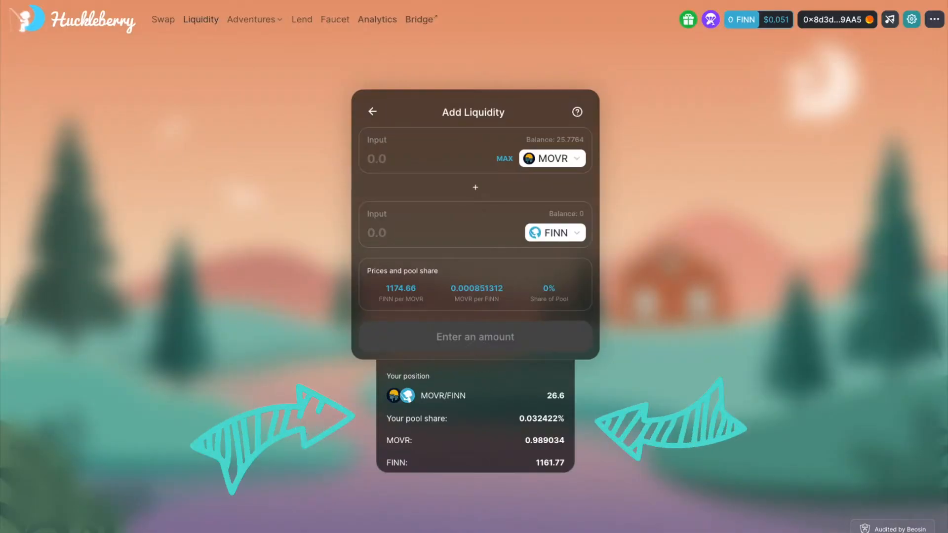
# Step: Navigate from Liquidity to Adventures and open the Mississippi River MOVR-FINN farm
pyautogui.click(372, 111)
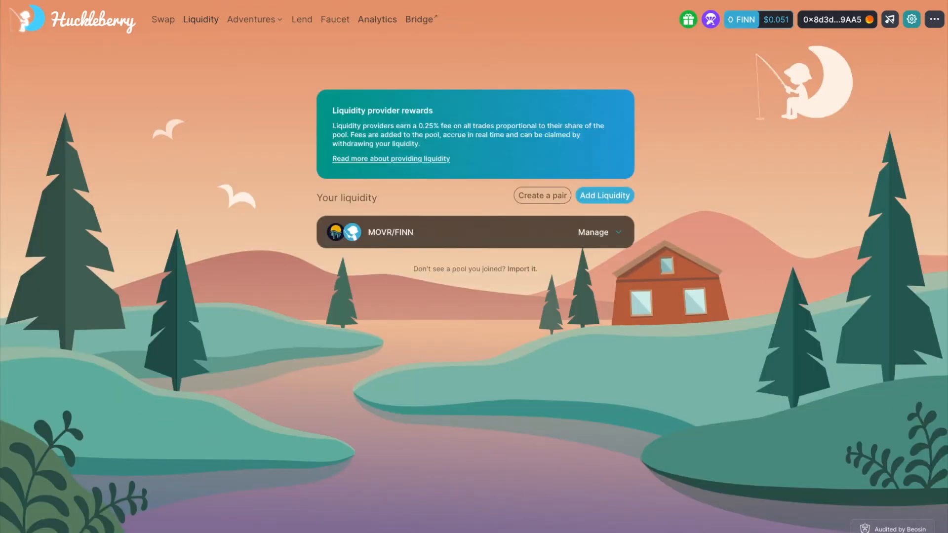
pyautogui.click(253, 19)
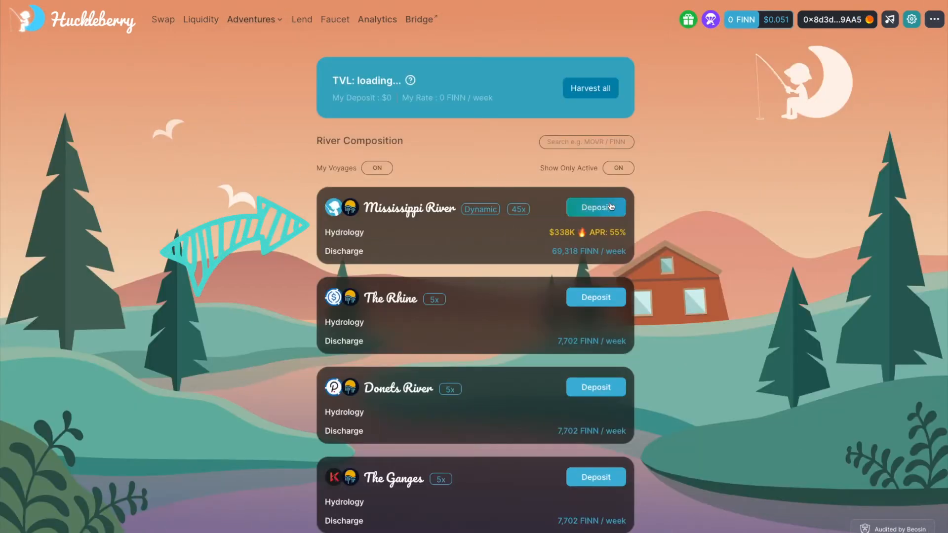
pyautogui.click(595, 207)
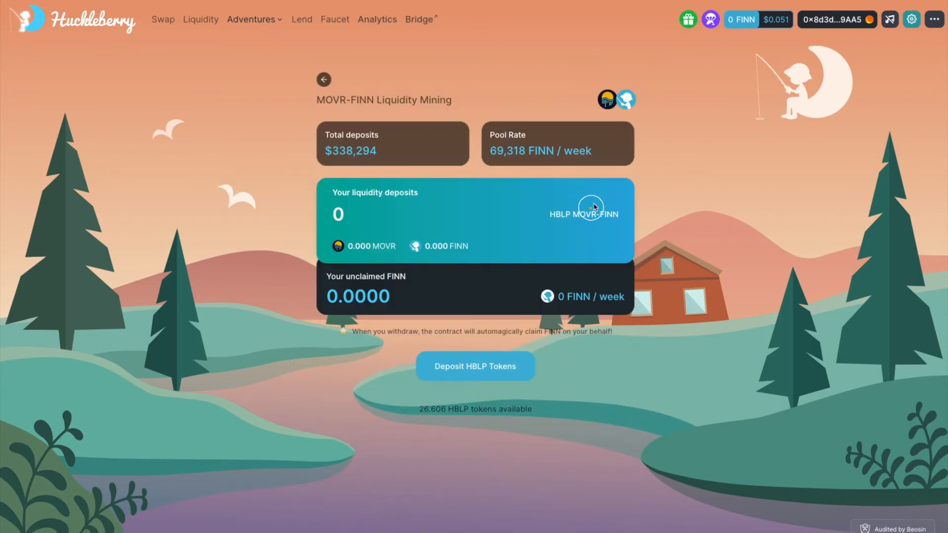
# Step: Deposit the maximum 26.606 HBLP tokens into the farm and approve in MetaMask
pyautogui.click(475, 366)
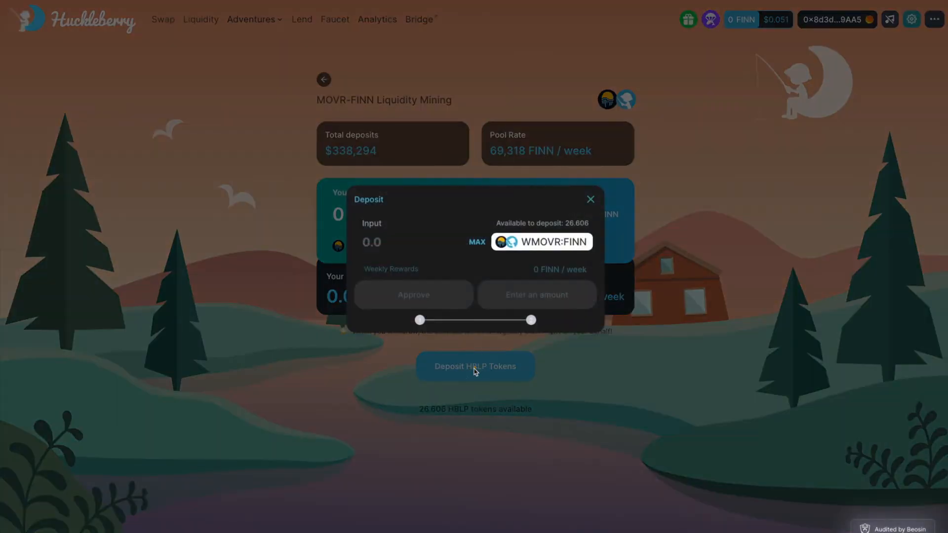
pyautogui.click(477, 242)
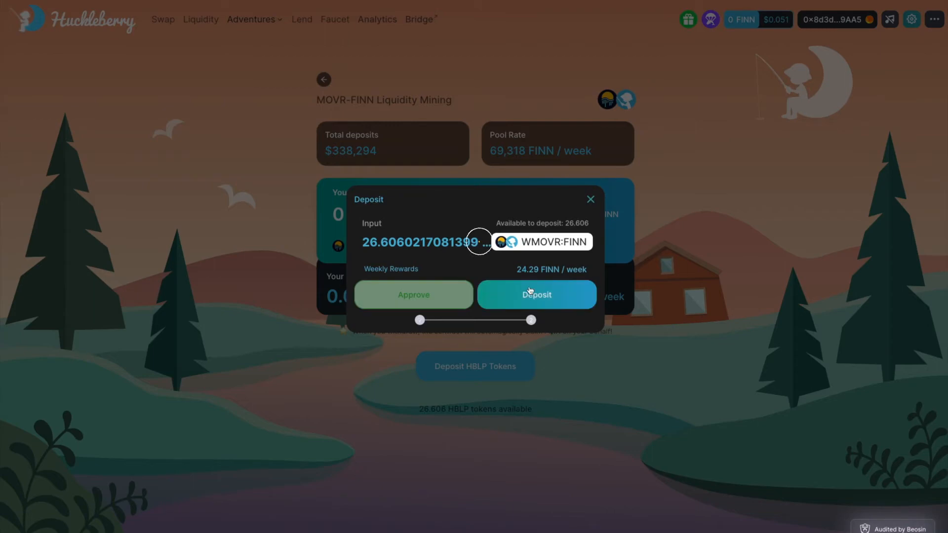
pyautogui.click(535, 295)
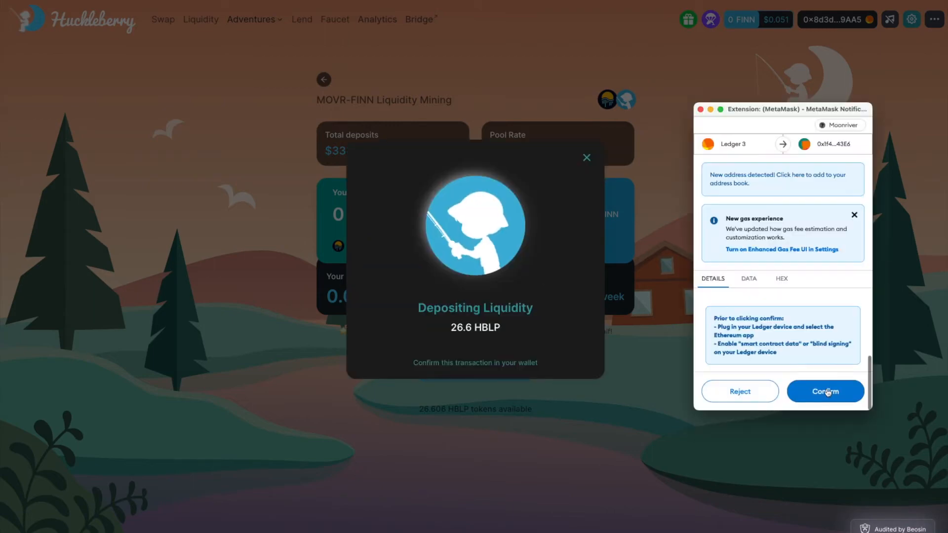
pyautogui.click(824, 391)
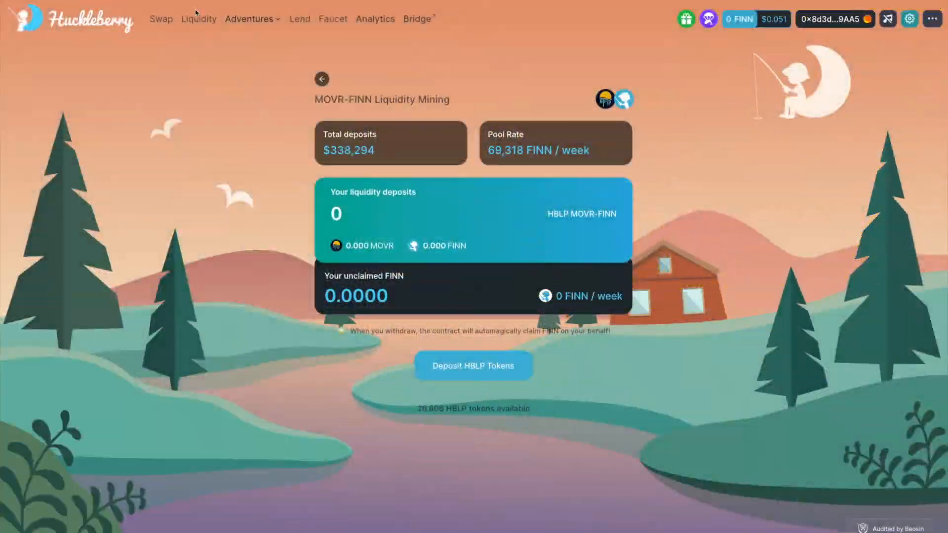
# Step: Open Remove Liquidity for the 26.6-token MOVR/FINN position from the Liquidity page
pyautogui.click(199, 19)
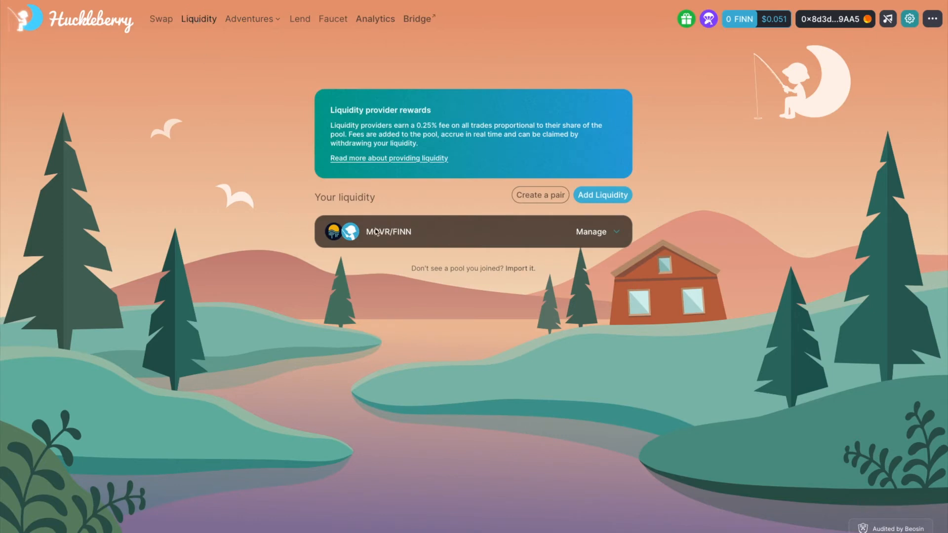
pyautogui.click(597, 232)
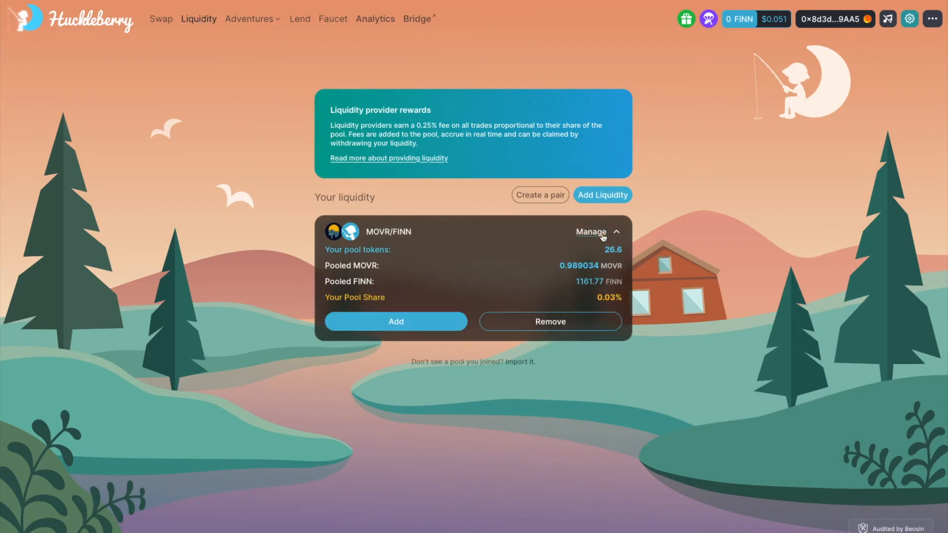
pyautogui.click(549, 321)
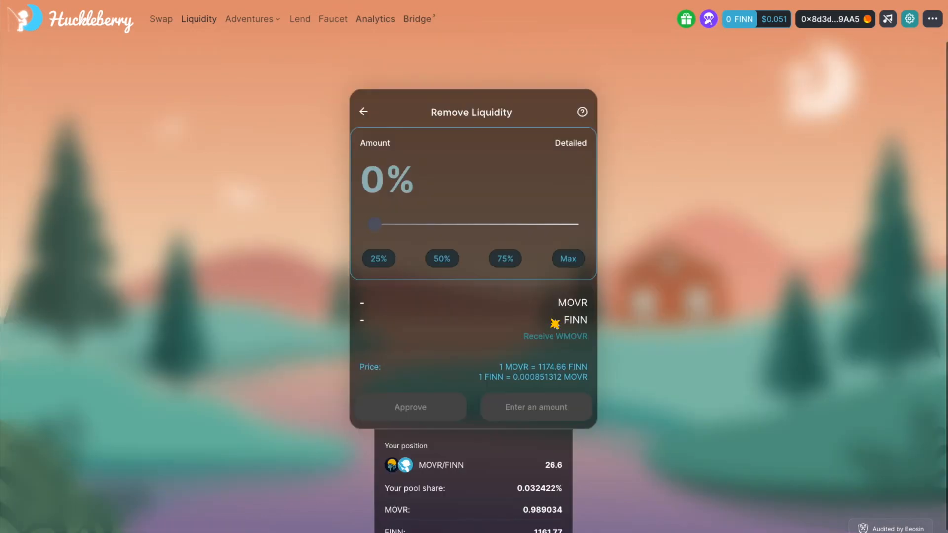
# Step: Remove 100% of MOVR/FINN liquidity for 0.989034 MOVR and 1161.77 FINN, approving in MetaMask
pyautogui.click(441, 258)
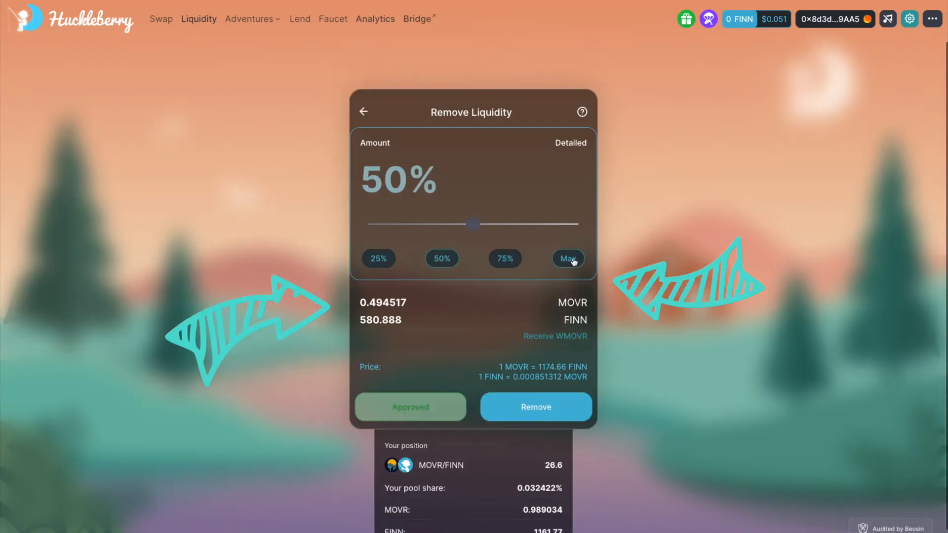
pyautogui.click(567, 258)
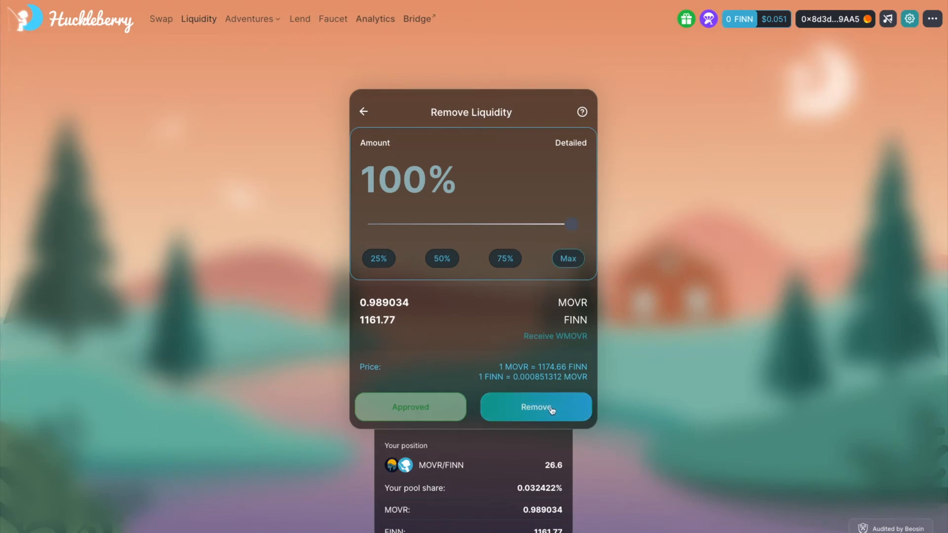
pyautogui.click(534, 407)
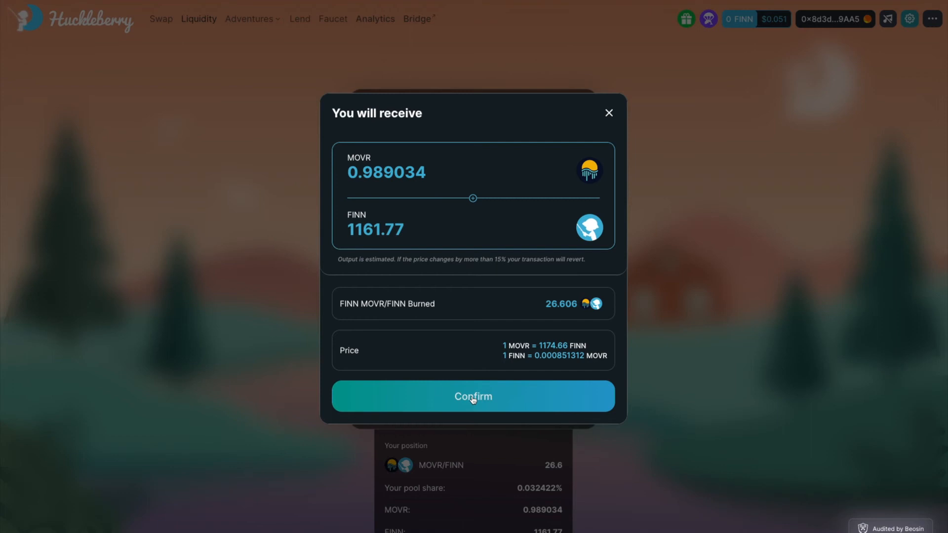
pyautogui.click(473, 396)
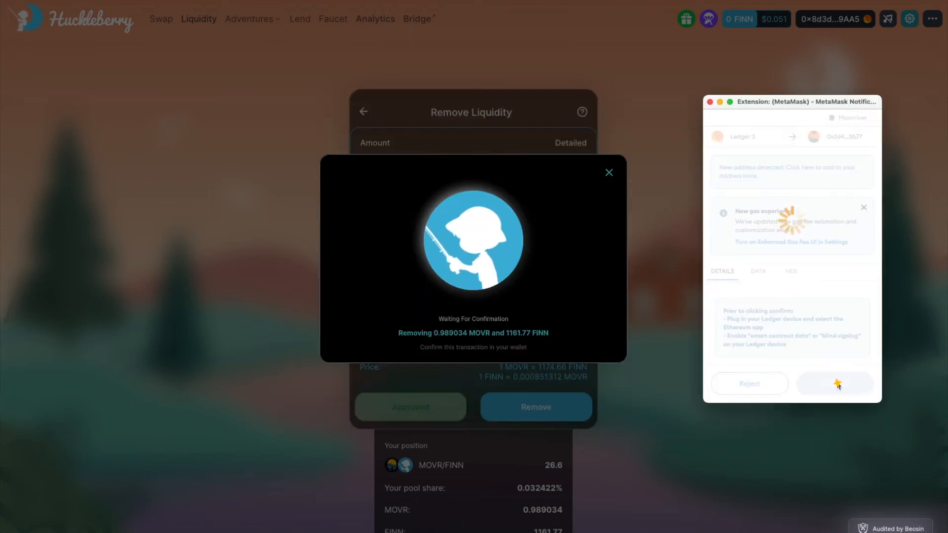
pyautogui.click(834, 383)
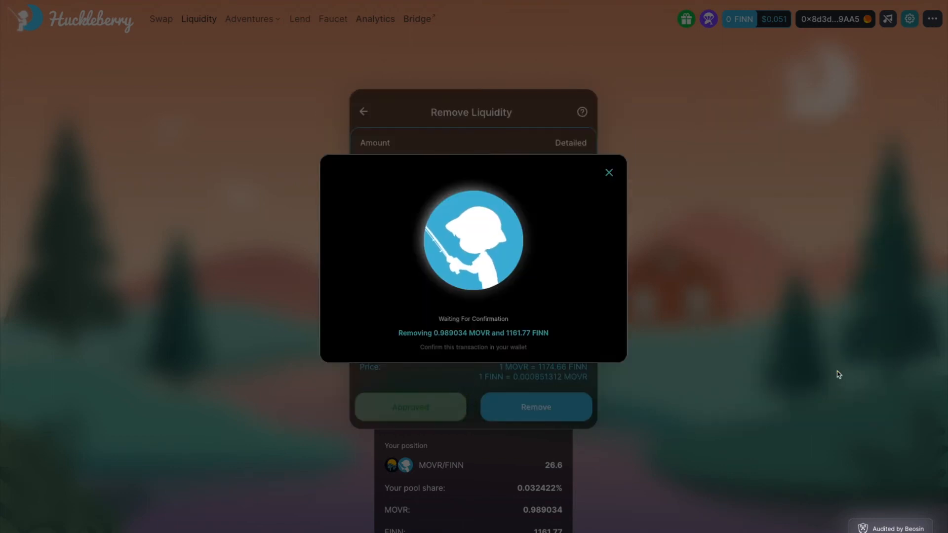